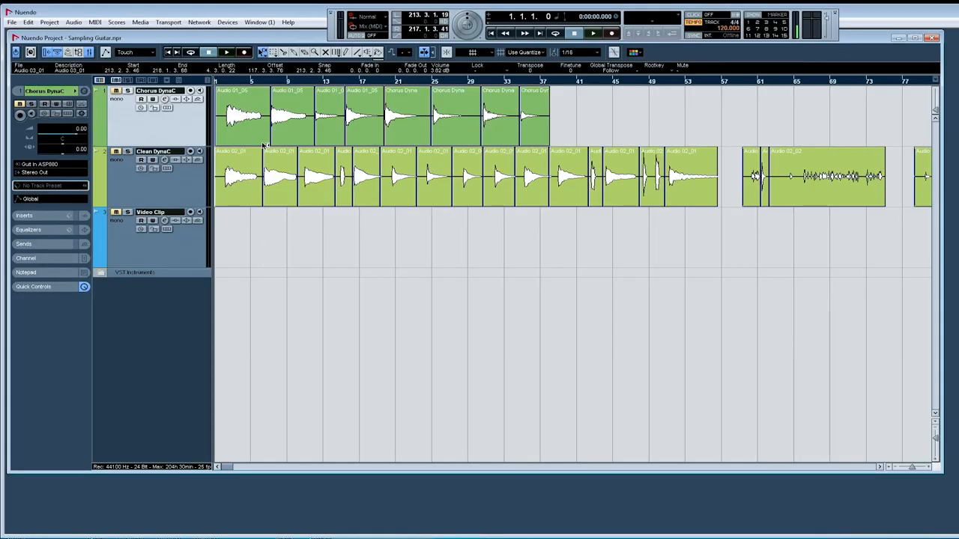
# Step: Preview the Chorus DS D2 and another chorus guitar sample in Explorer's preview pane
pyautogui.click(291, 117)
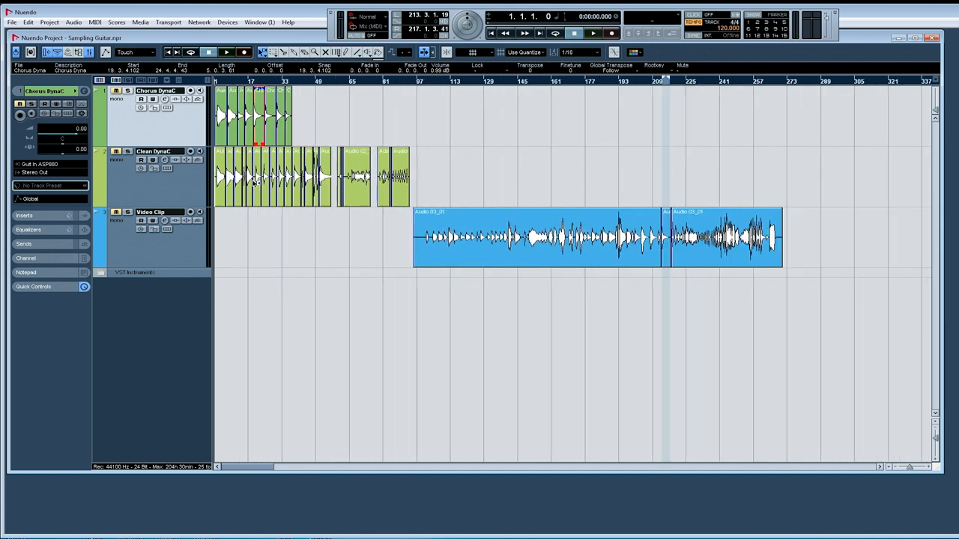
pyautogui.moveTo(416, 234)
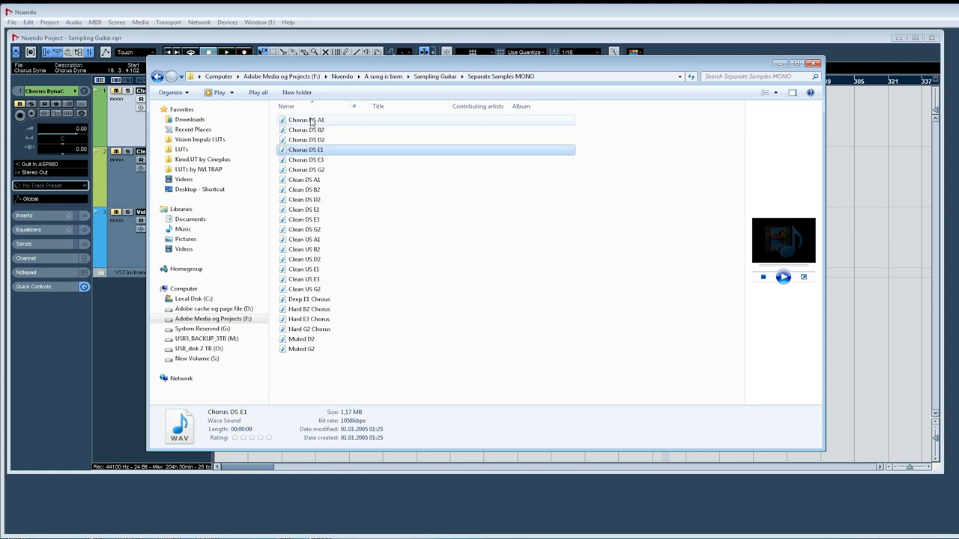
pyautogui.click(306, 139)
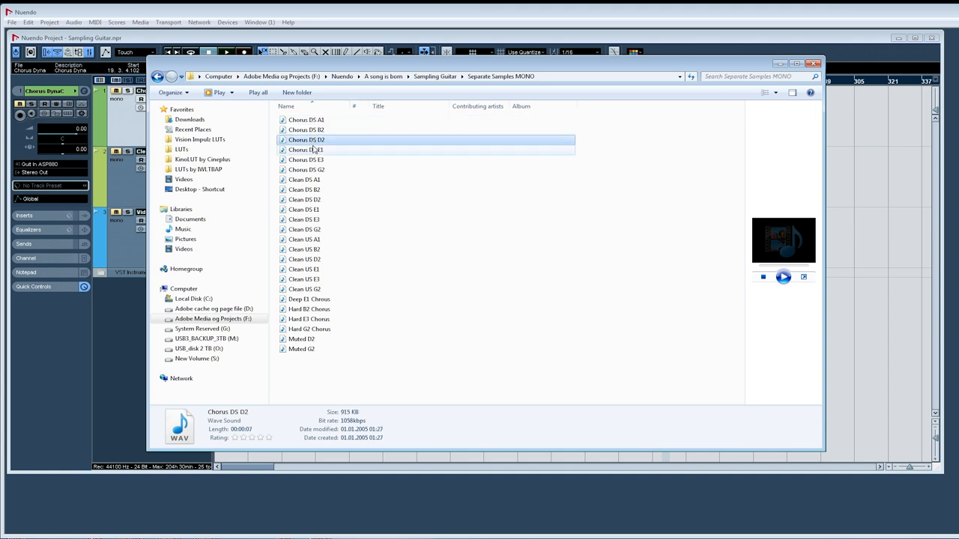
pyautogui.click(304, 169)
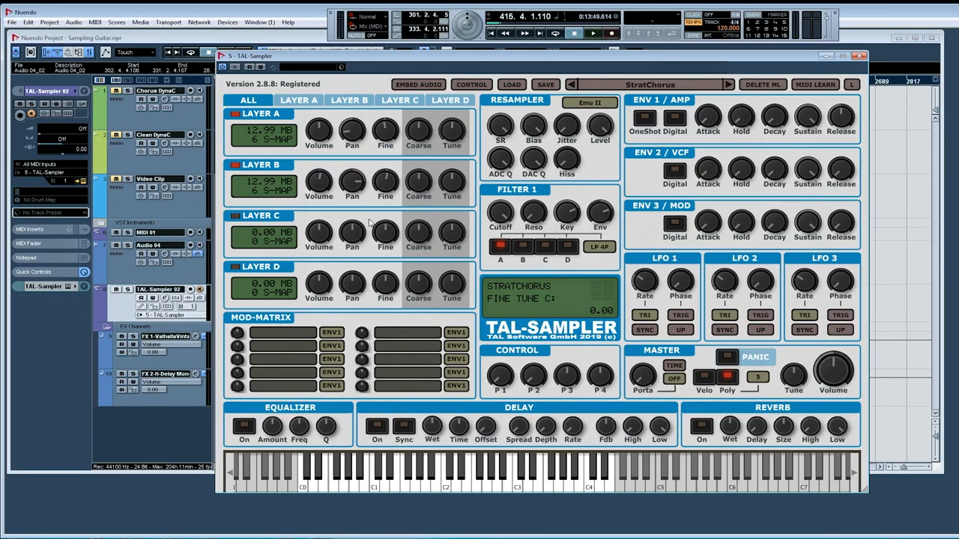
pyautogui.moveTo(392, 233)
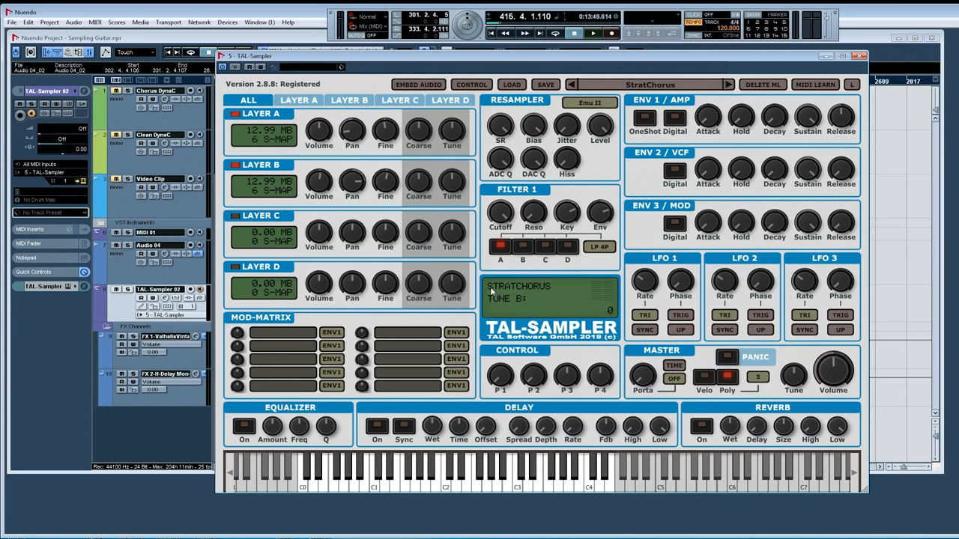
pyautogui.moveTo(543, 296)
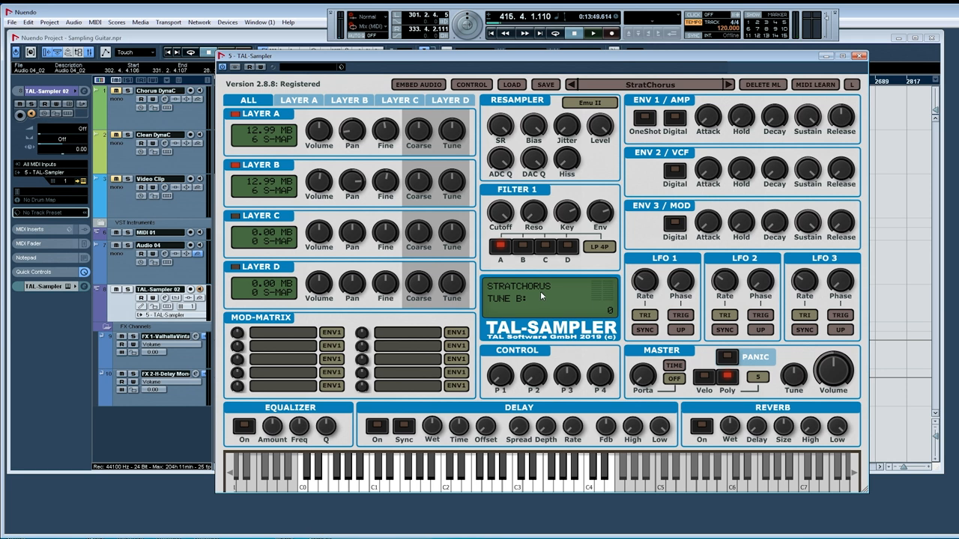
# Step: Show the Clean US E3 sample and its key zones in TAL-Sampler's mapping editor
pyautogui.click(298, 99)
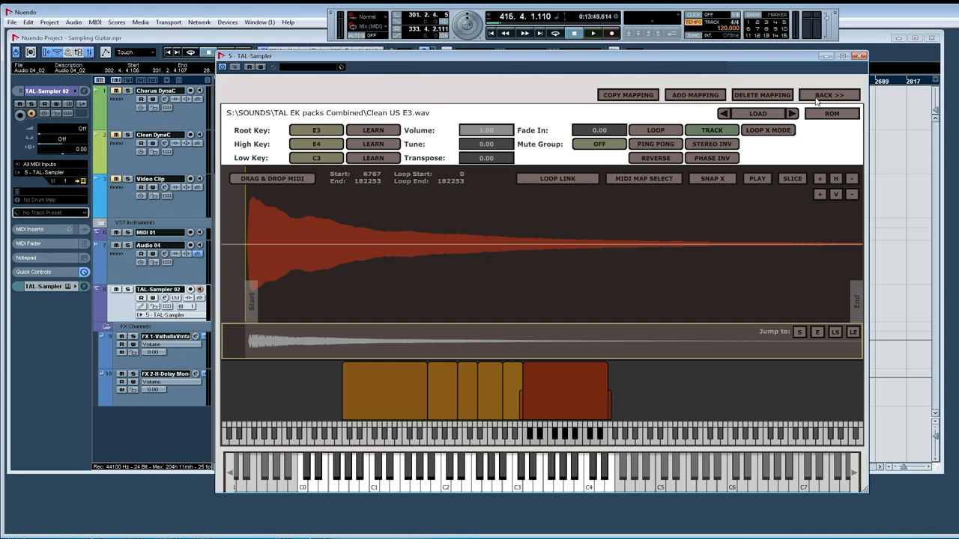
# Step: Leave the mapping editor and view Layer A's Clean US E3 sample rooted at E3, spanning C3 to E4
pyautogui.click(830, 96)
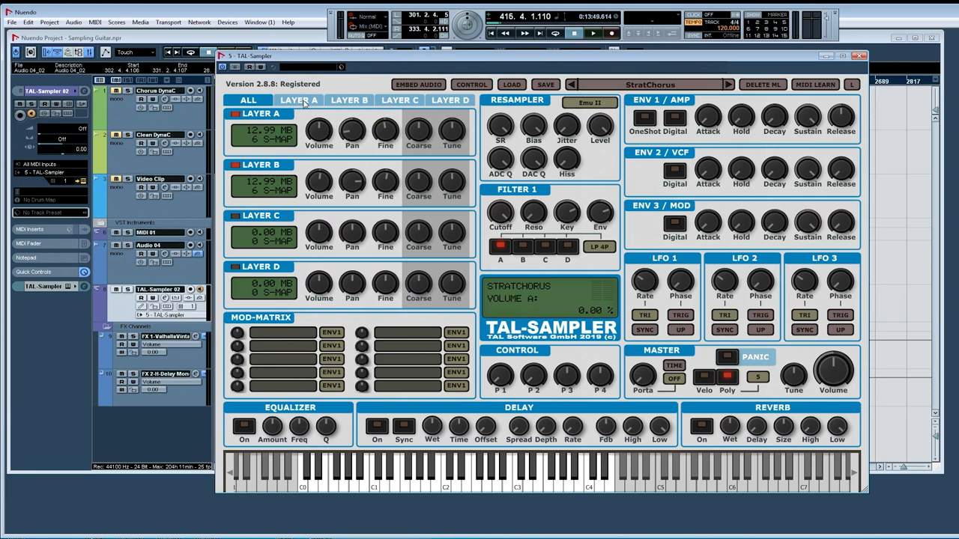
pyautogui.click(347, 99)
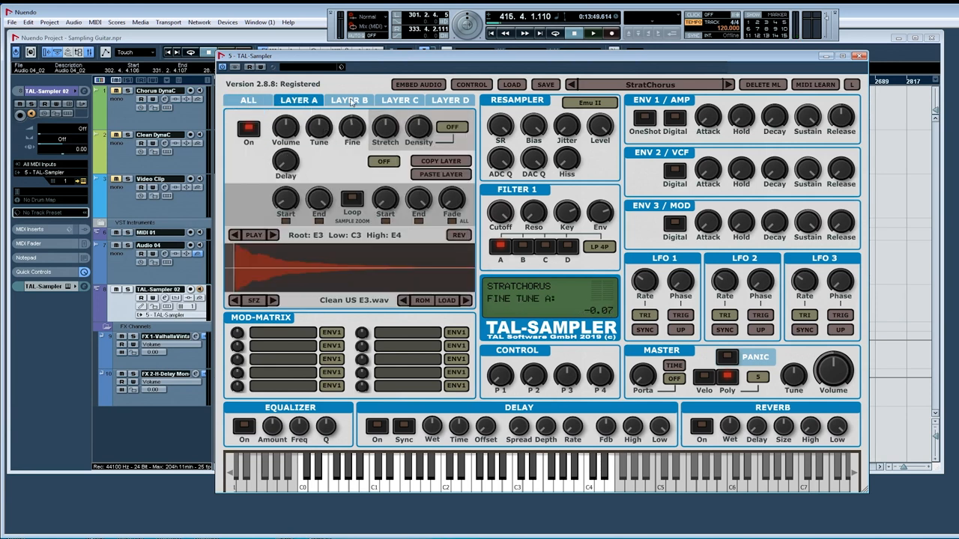
pyautogui.click(247, 99)
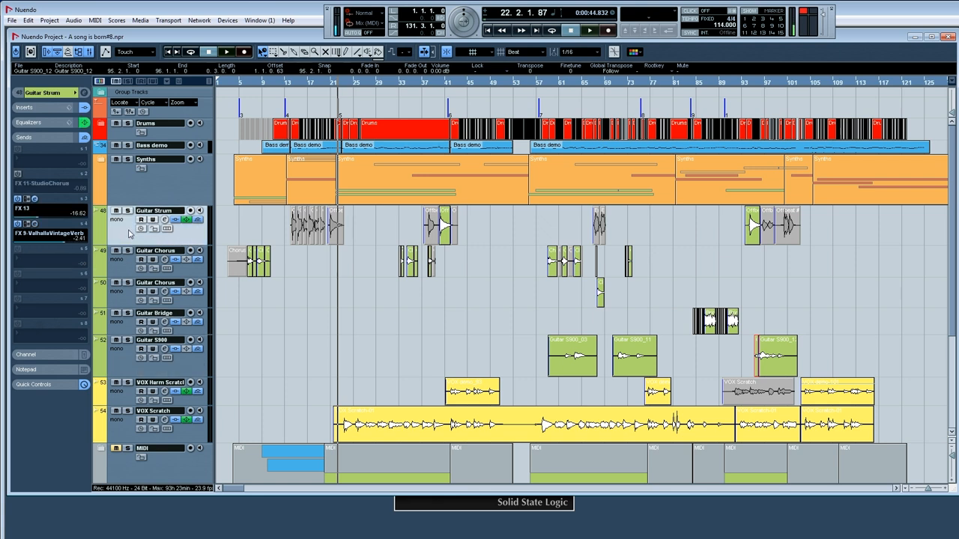
pyautogui.moveTo(572, 267)
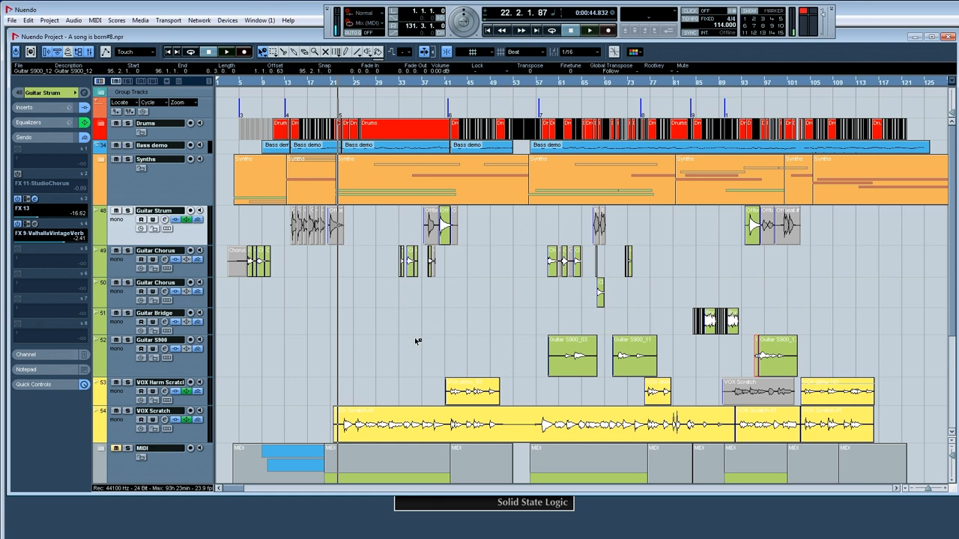
pyautogui.moveTo(22, 234)
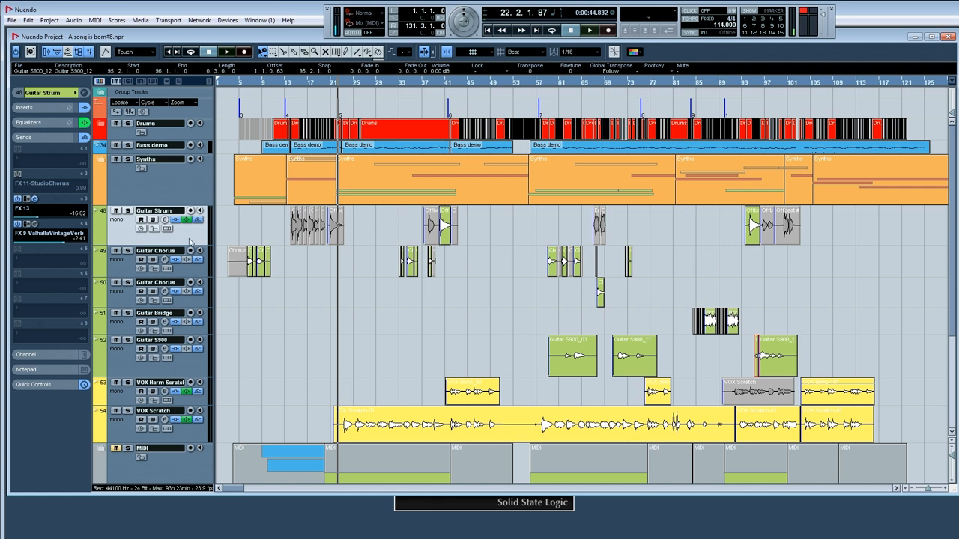
pyautogui.moveTo(189, 318)
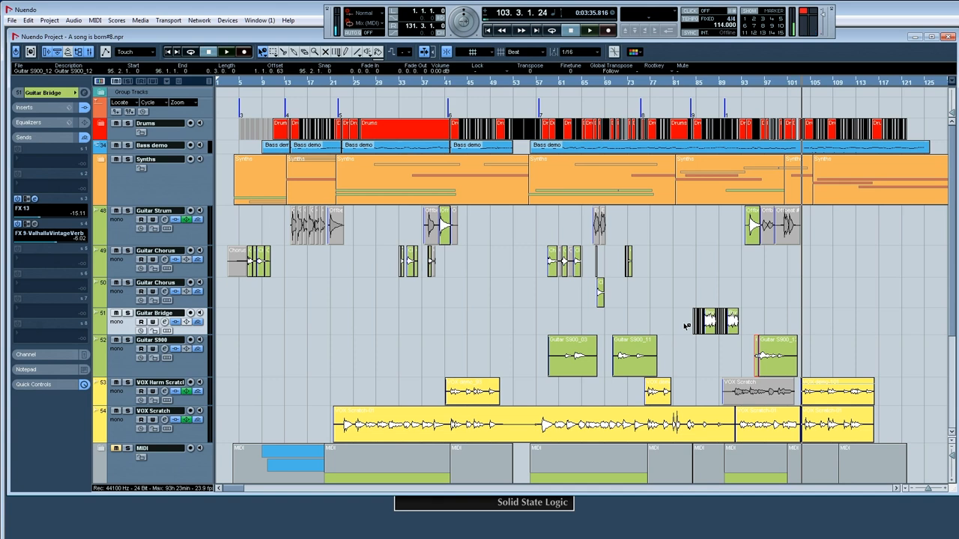
pyautogui.moveTo(309, 292)
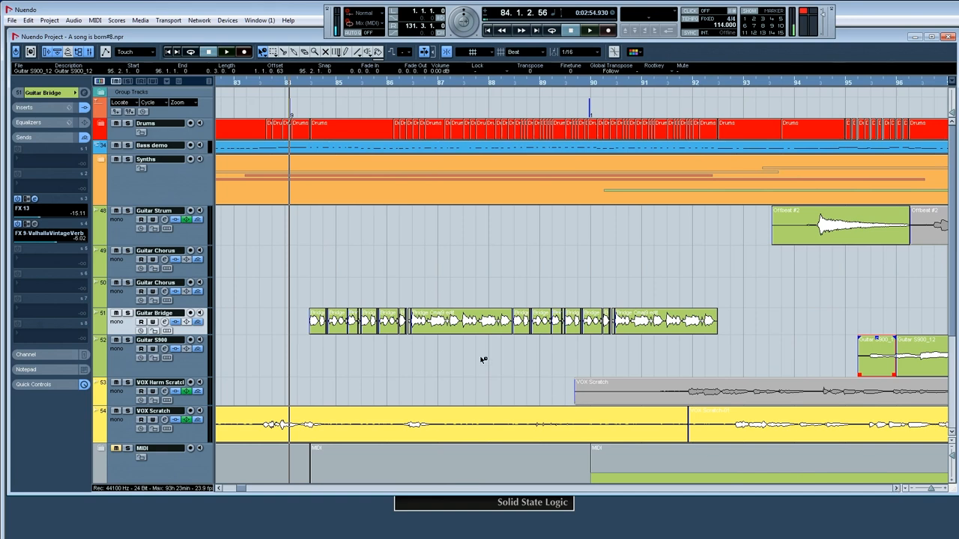
pyautogui.moveTo(623, 331)
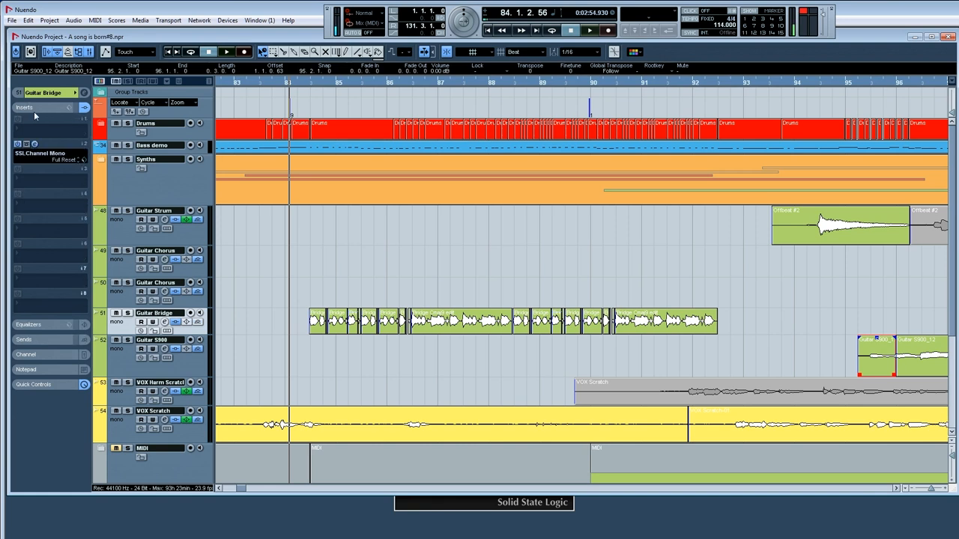
pyautogui.moveTo(33, 147)
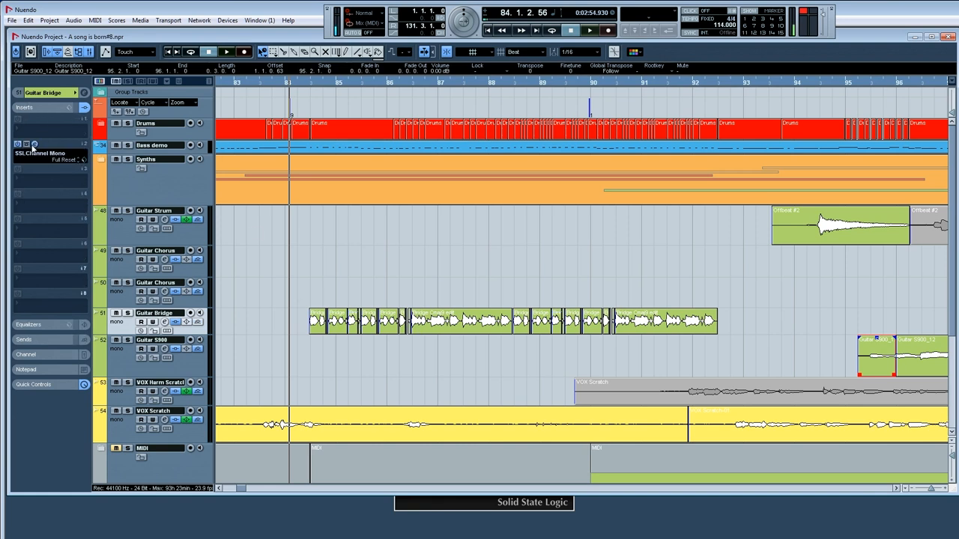
# Step: Bring up the SSL Channel Mono strip inserted on the Guitar Bridge track
pyautogui.click(30, 144)
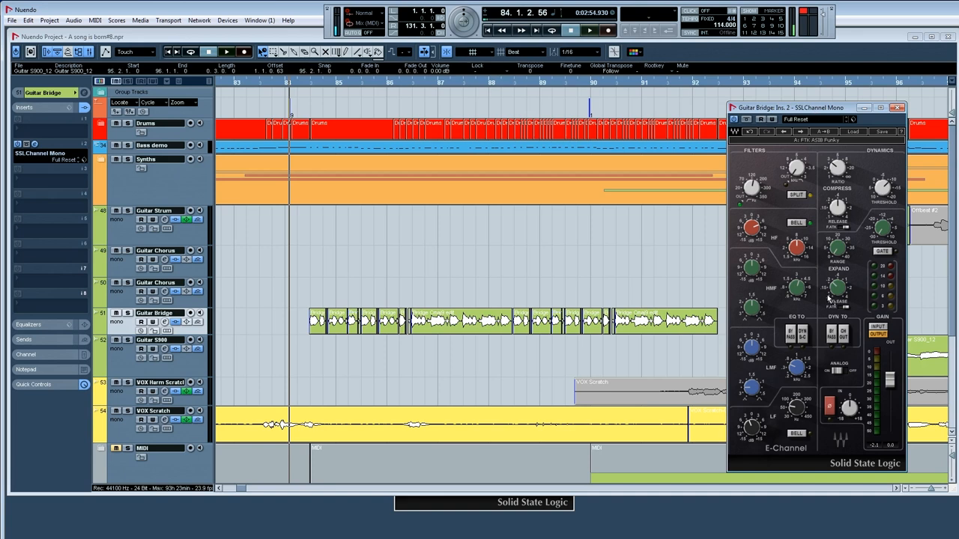
pyautogui.moveTo(833, 212)
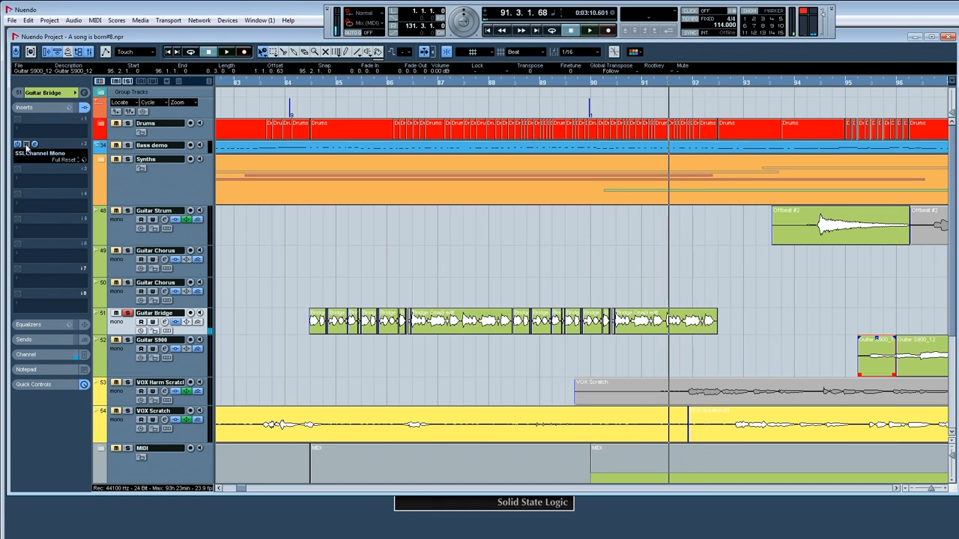
# Step: Select the last Bridge Gtr event and return to the full arrangement overview
pyautogui.click(583, 33)
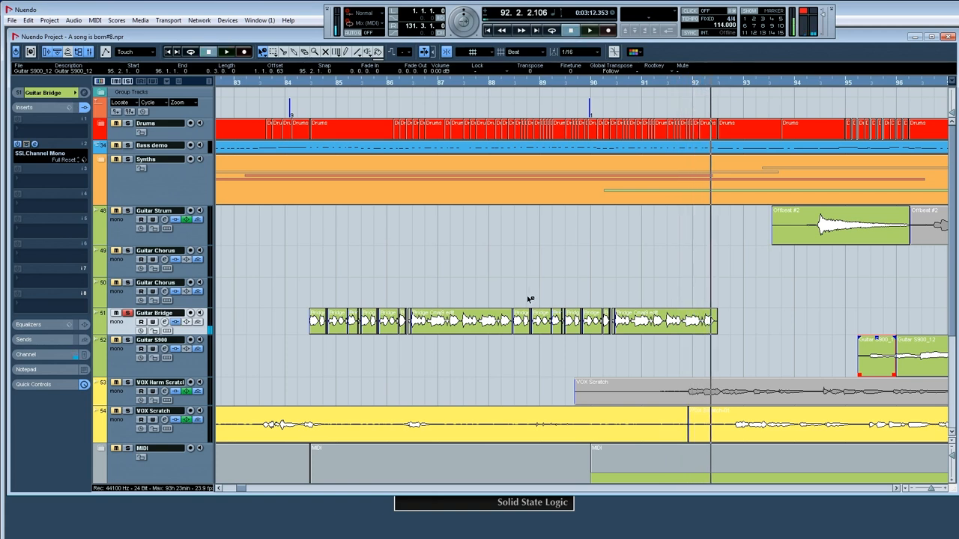
pyautogui.click(647, 321)
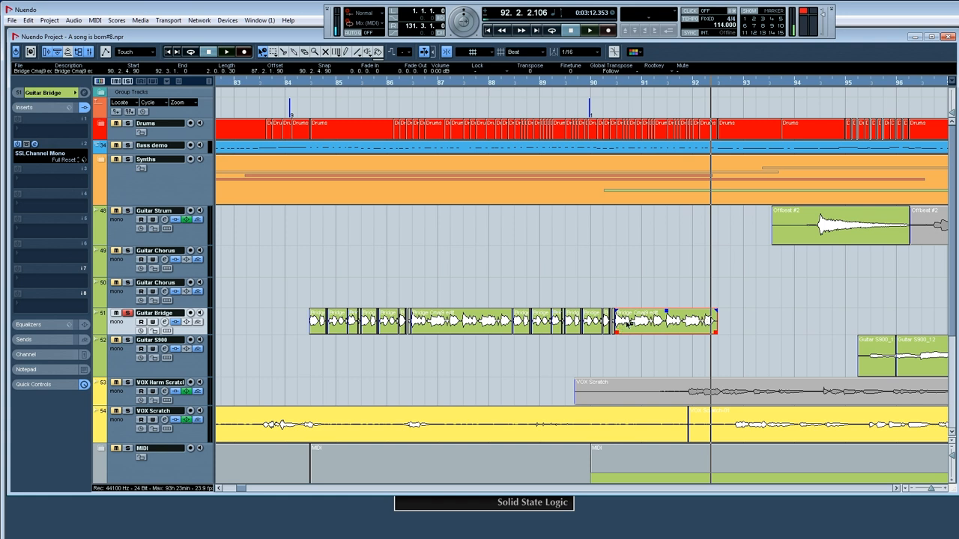
pyautogui.moveTo(656, 340)
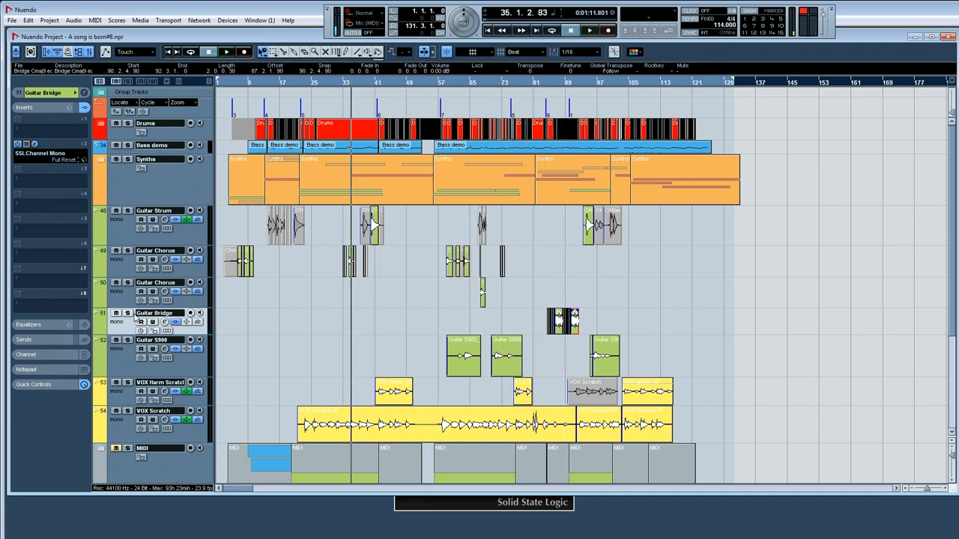
# Step: Select the Guitar Chorus track at song start to show its SSL, H910 and CLA-76 inserts
pyautogui.click(157, 250)
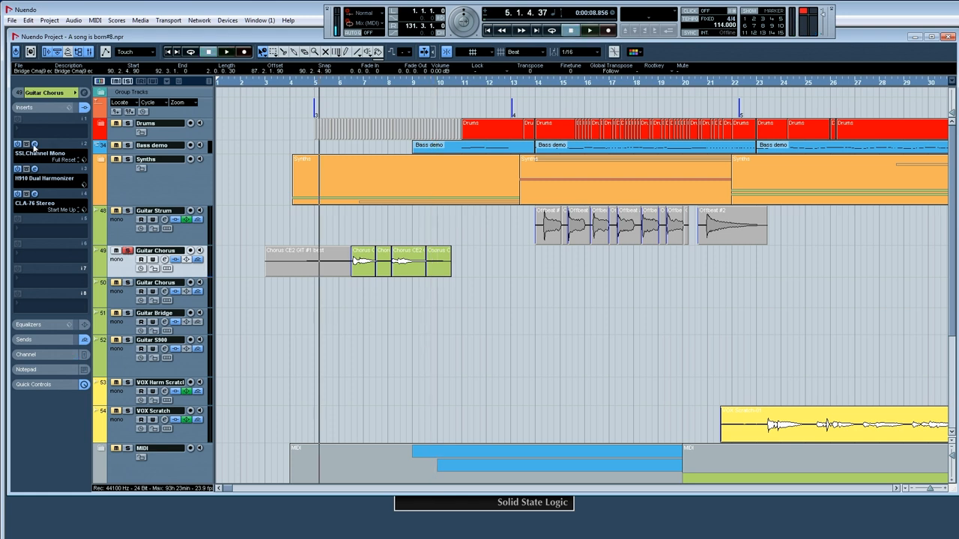
# Step: Audition a preset in the Guitar Chorus H910 Dual Harmonizer, then move on to the CLA-76 Stereo
pyautogui.click(33, 144)
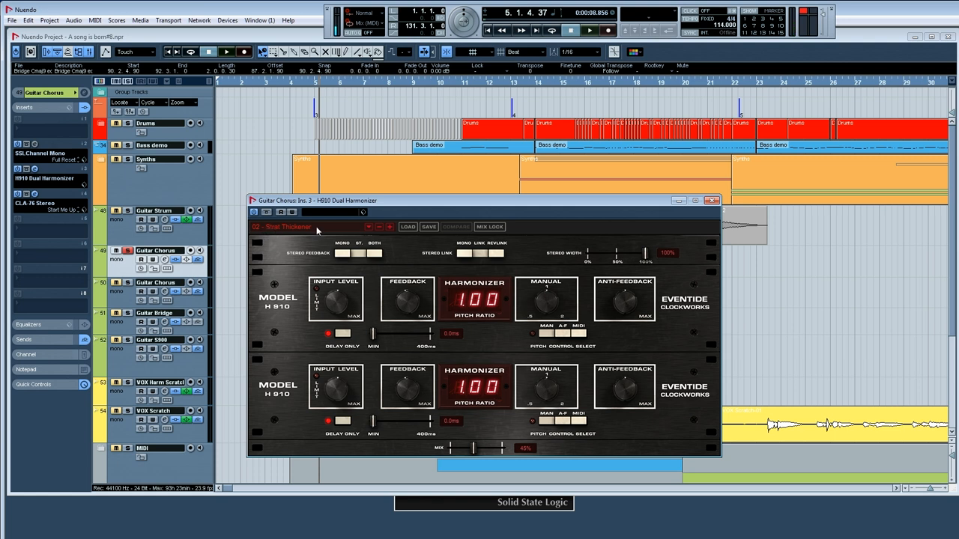
pyautogui.moveTo(387, 278)
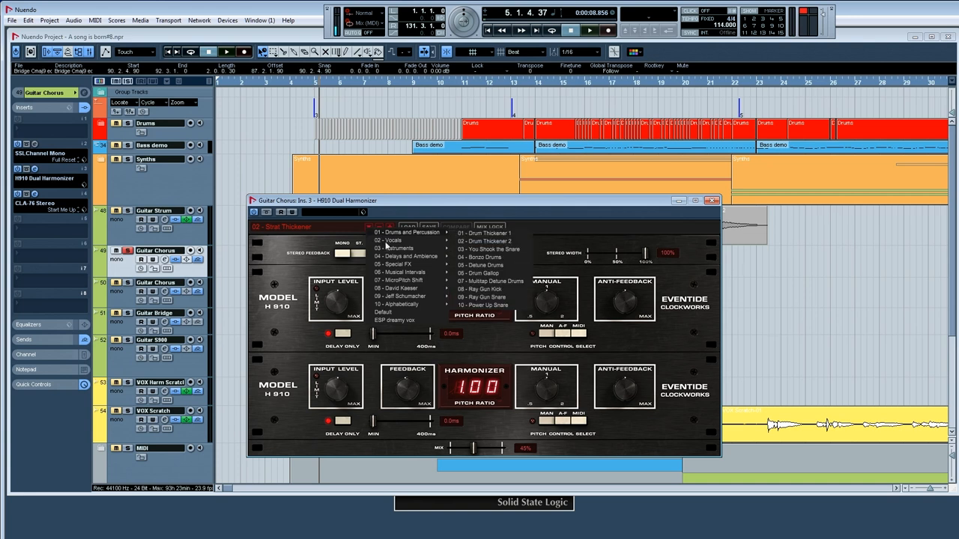
pyautogui.click(396, 249)
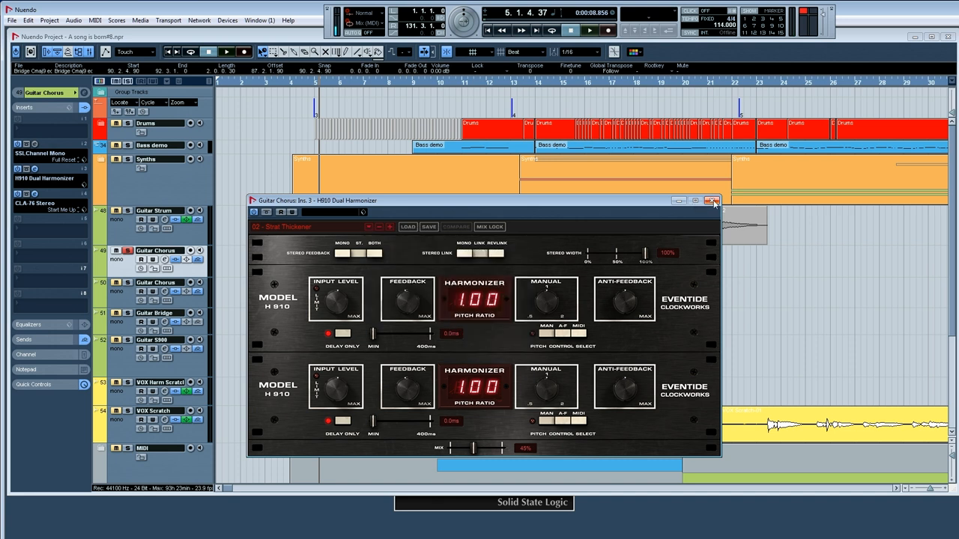
pyautogui.click(713, 201)
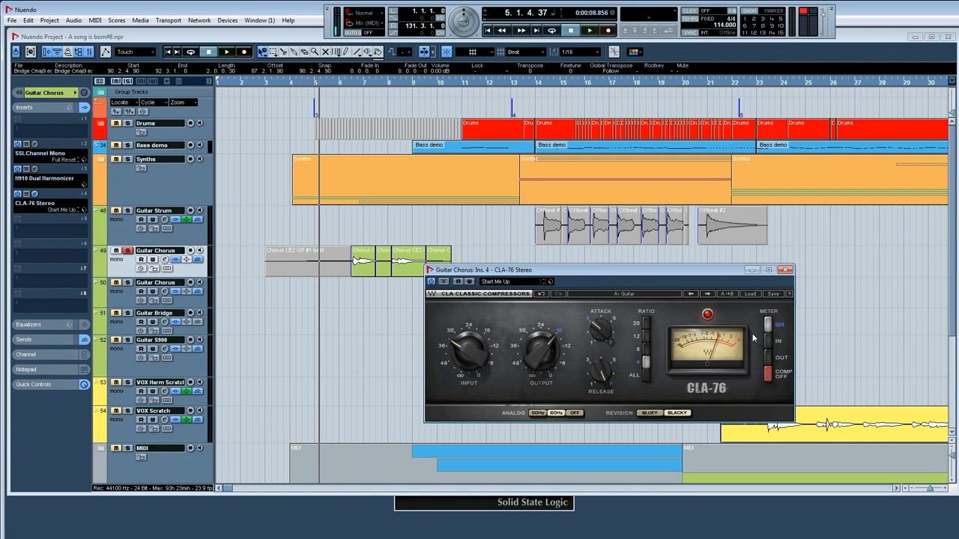
# Step: Close the Guitar Chorus CLA-76 compressor window, revealing the track's effect sends
pyautogui.click(785, 270)
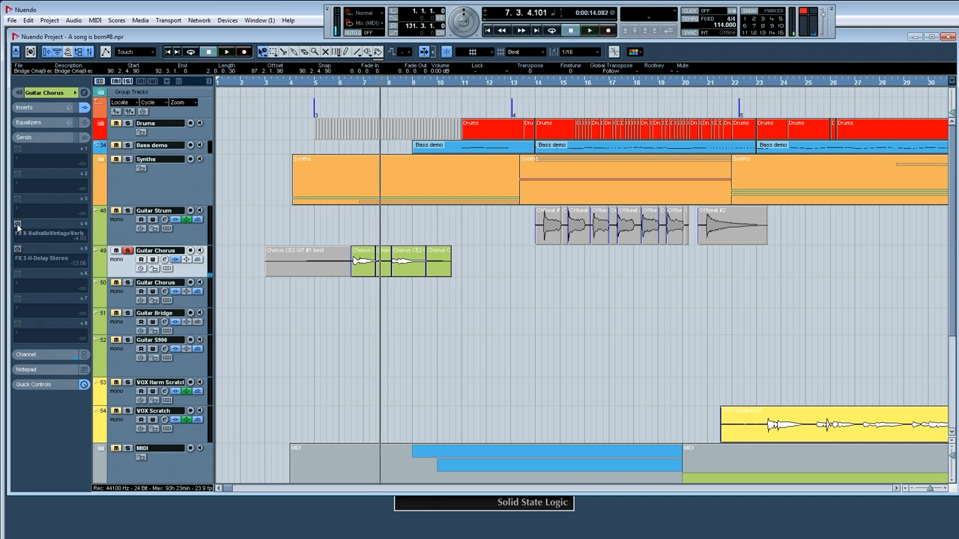
pyautogui.click(583, 30)
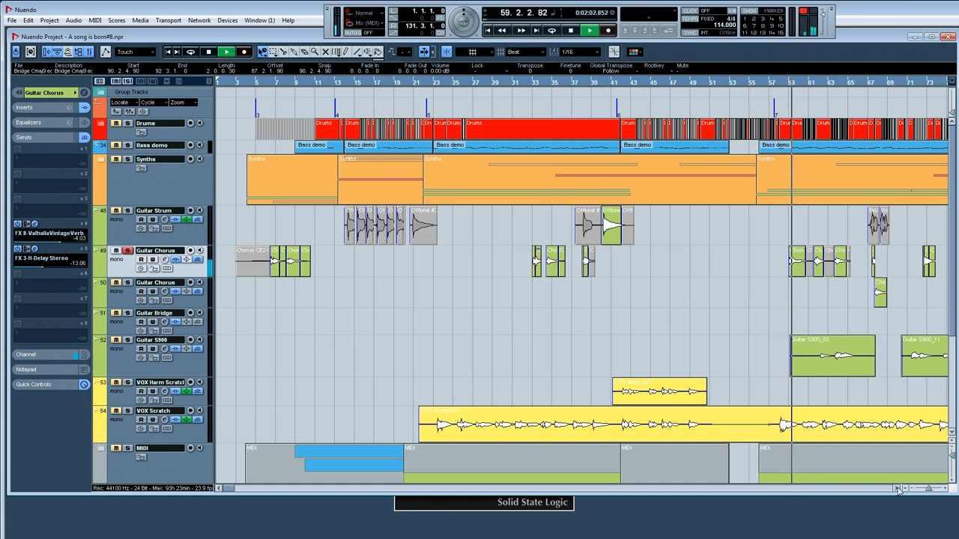
pyautogui.click(582, 30)
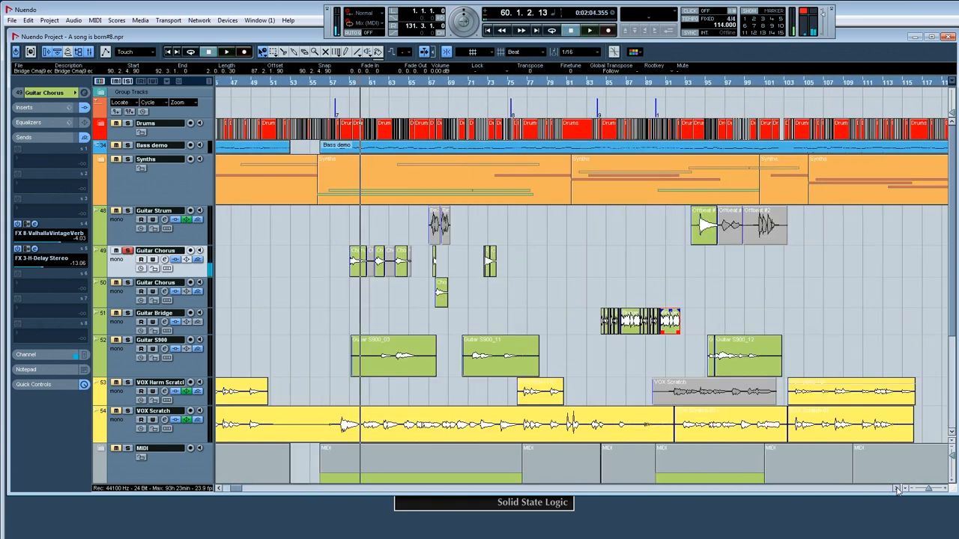
pyautogui.click(581, 30)
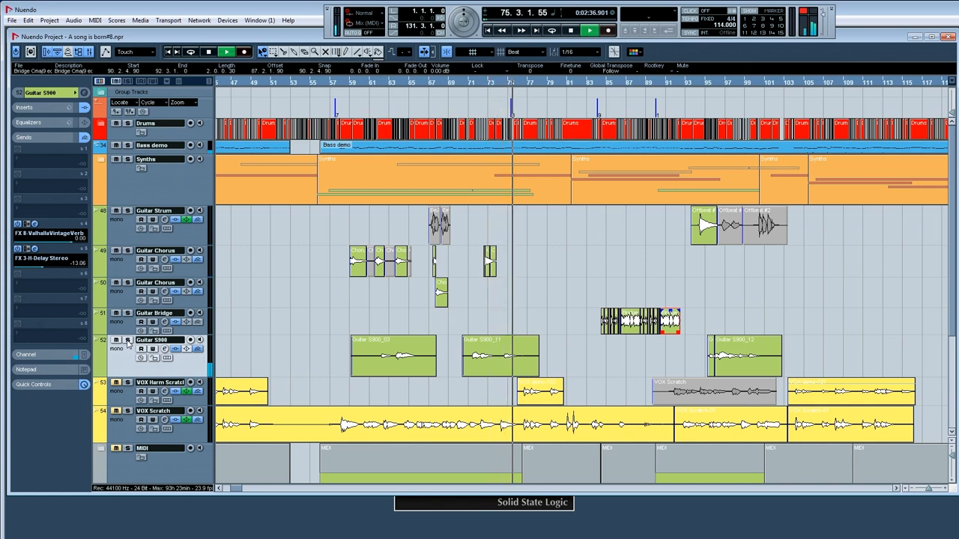
pyautogui.click(153, 313)
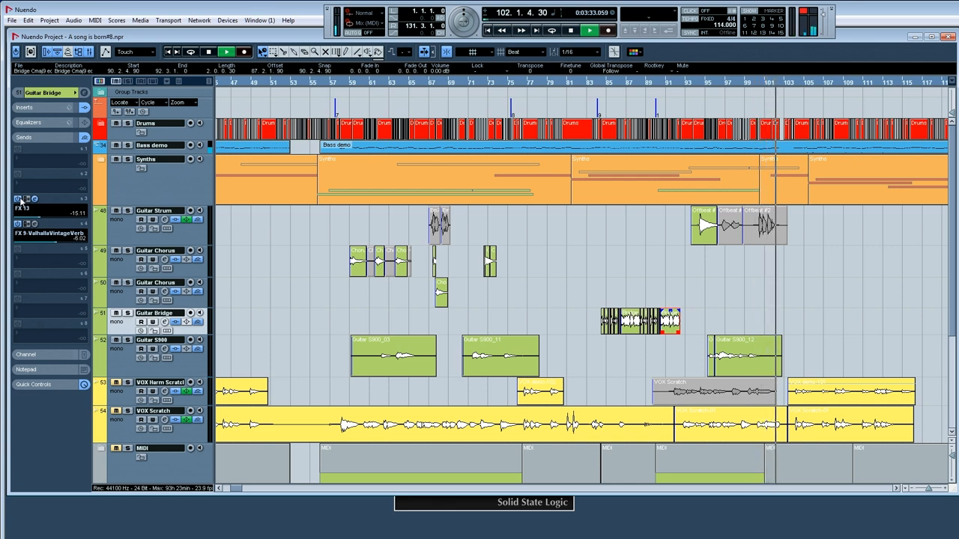
pyautogui.click(586, 28)
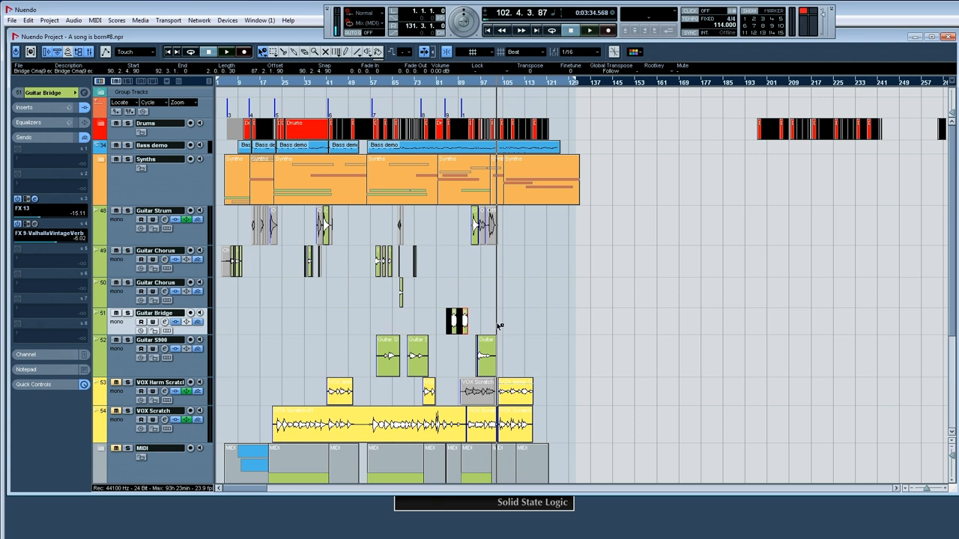
pyautogui.moveTo(508, 288)
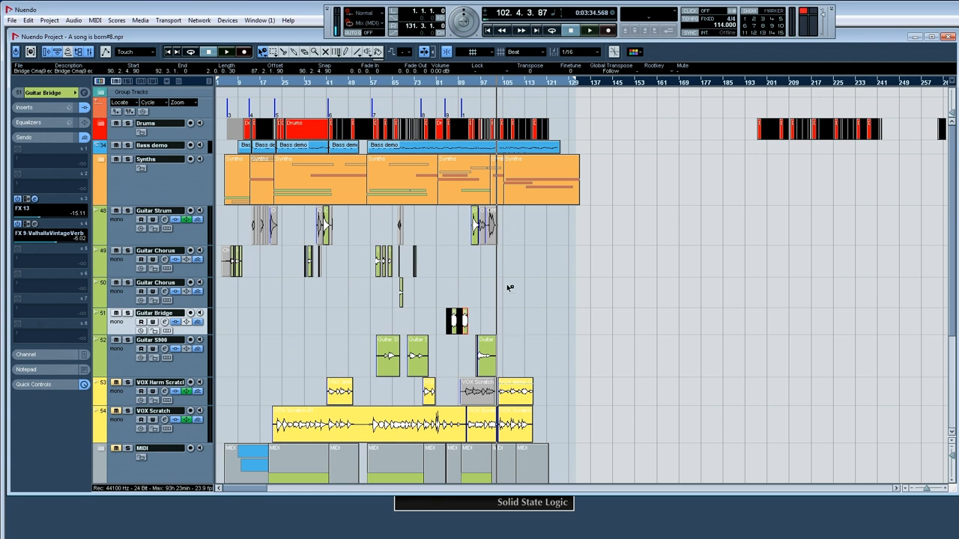
pyautogui.moveTo(428, 255)
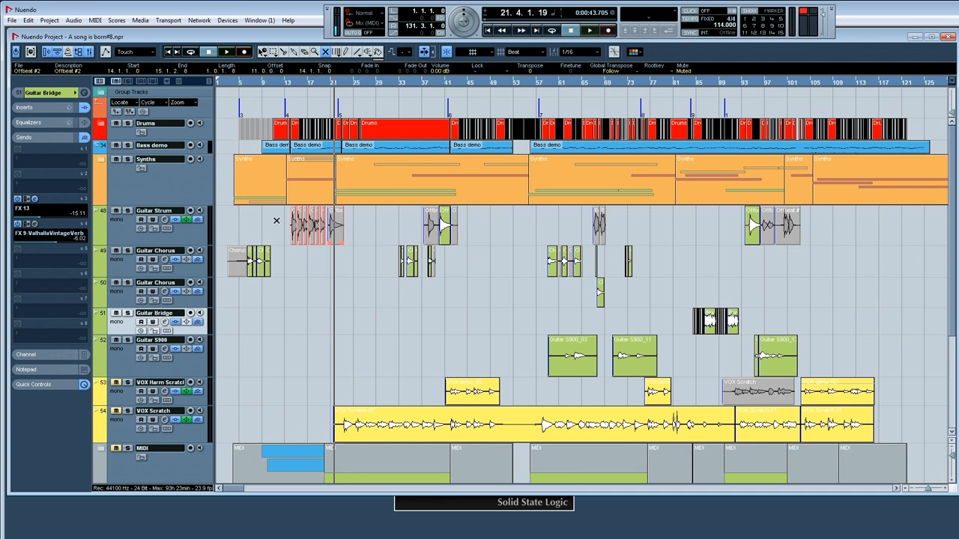
pyautogui.moveTo(273, 234)
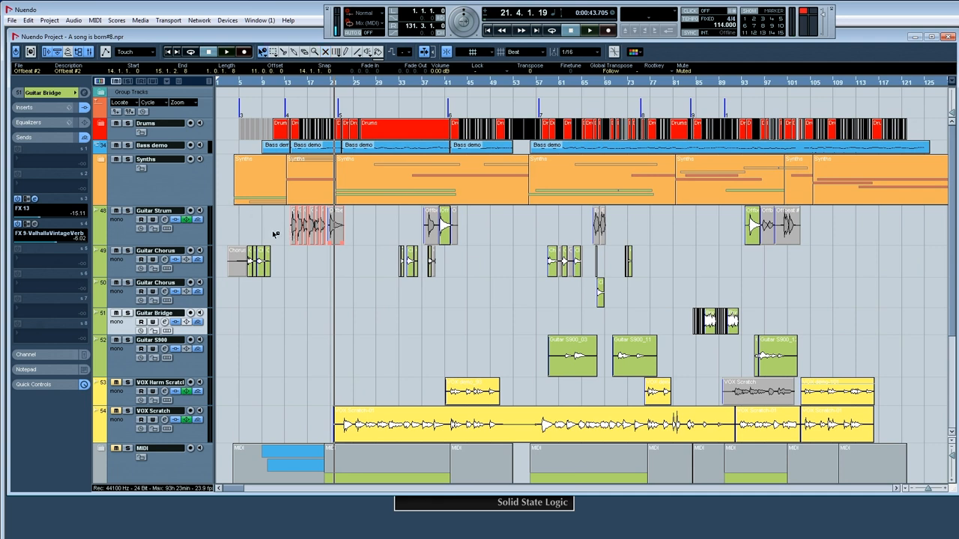
pyautogui.moveTo(330, 234)
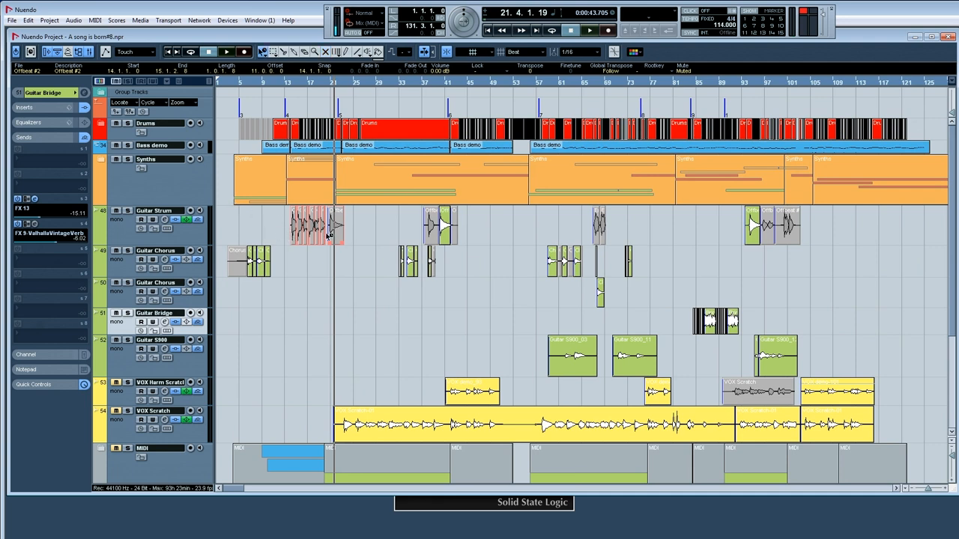